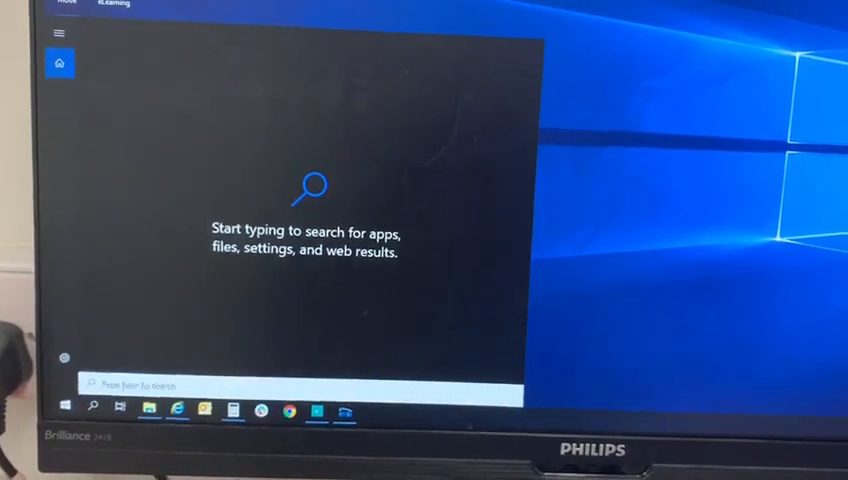
Search the Start menu for 'pr' to find Printers & scanners.
type("pr")
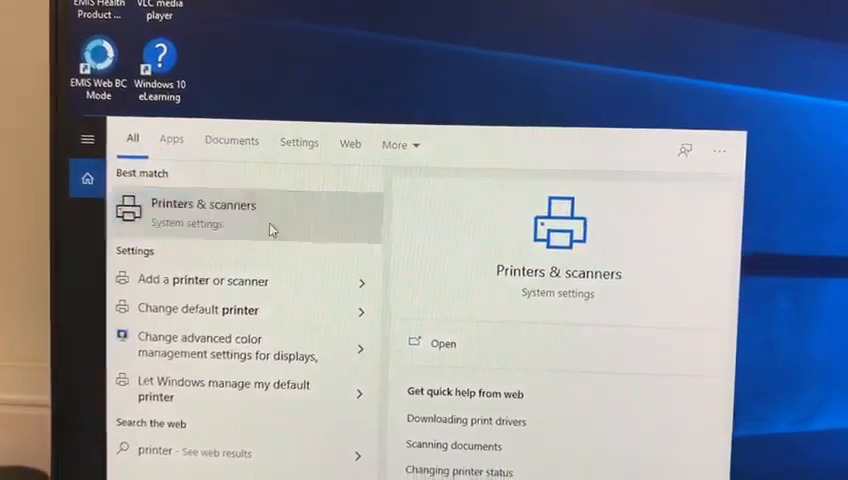
Open Microsoft Print to PDF printing preferences from Printers & scanners, orientation Landscape.
left_click(203, 213)
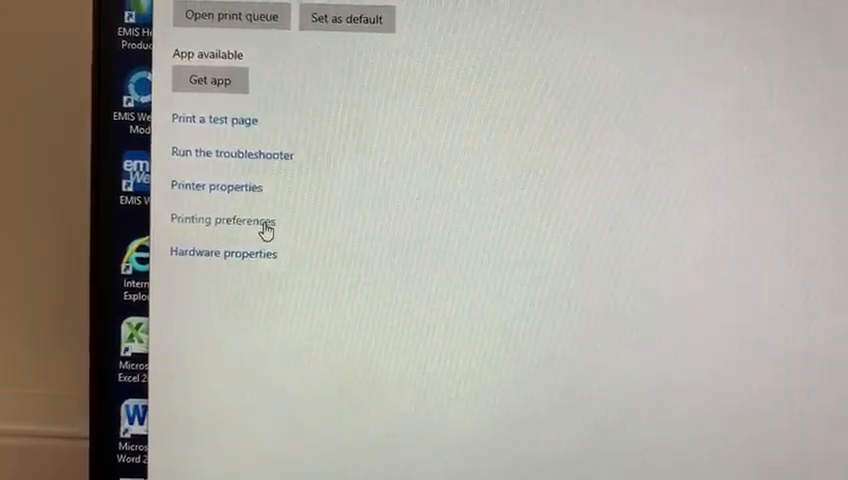
left_click(222, 220)
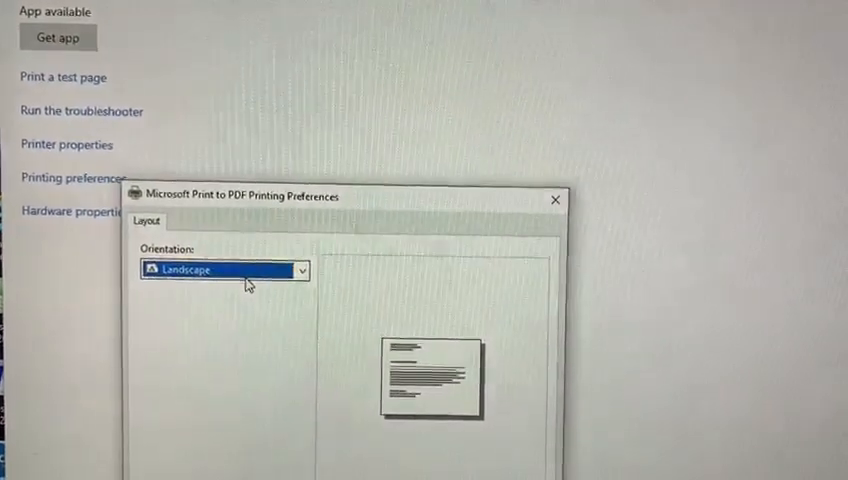